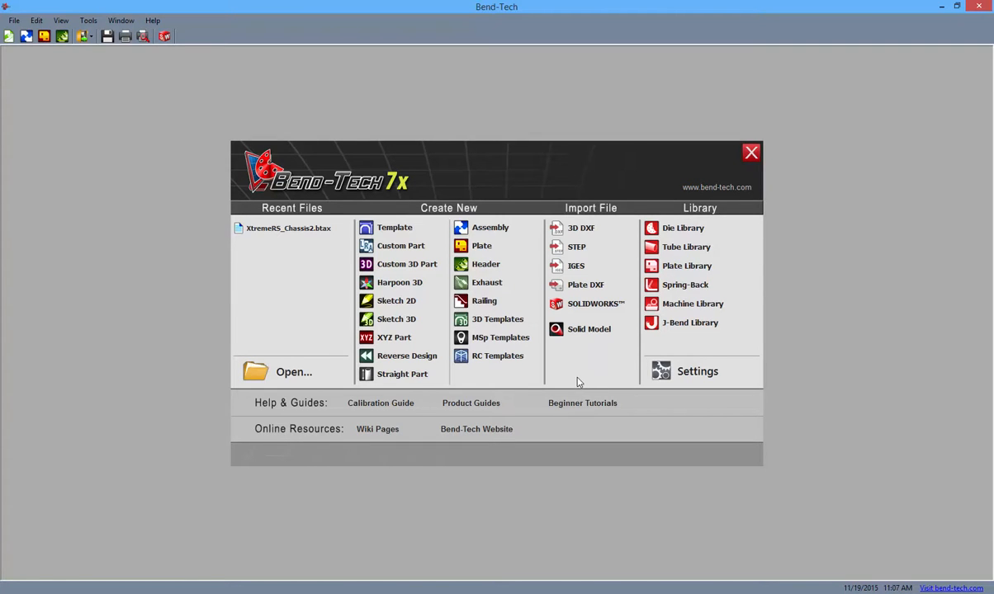
mouse_move(312, 235)
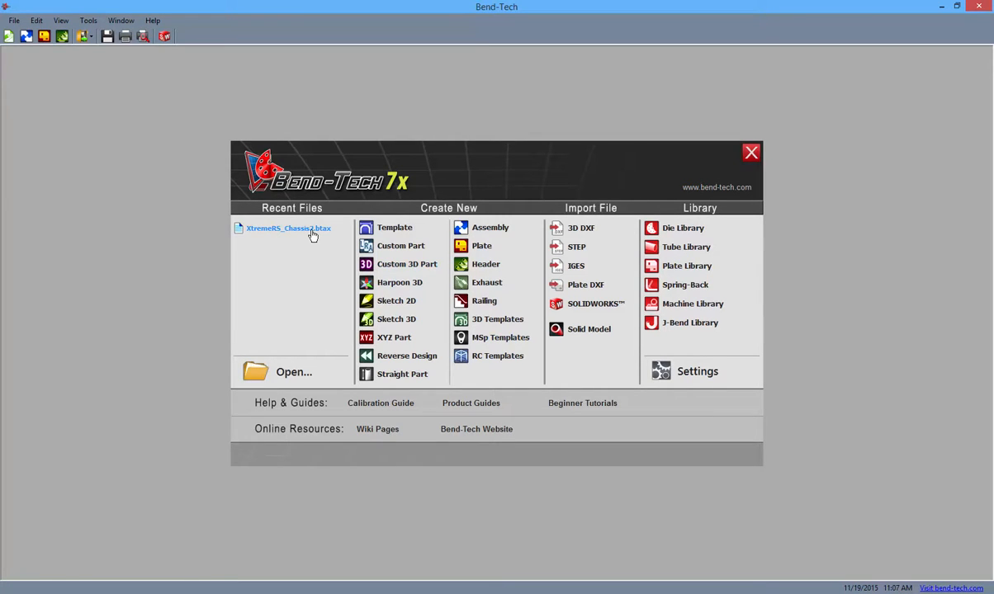
Open the XtremeRS_Chassis2 assembly from Recent Files and maximize its window
double_click(288, 227)
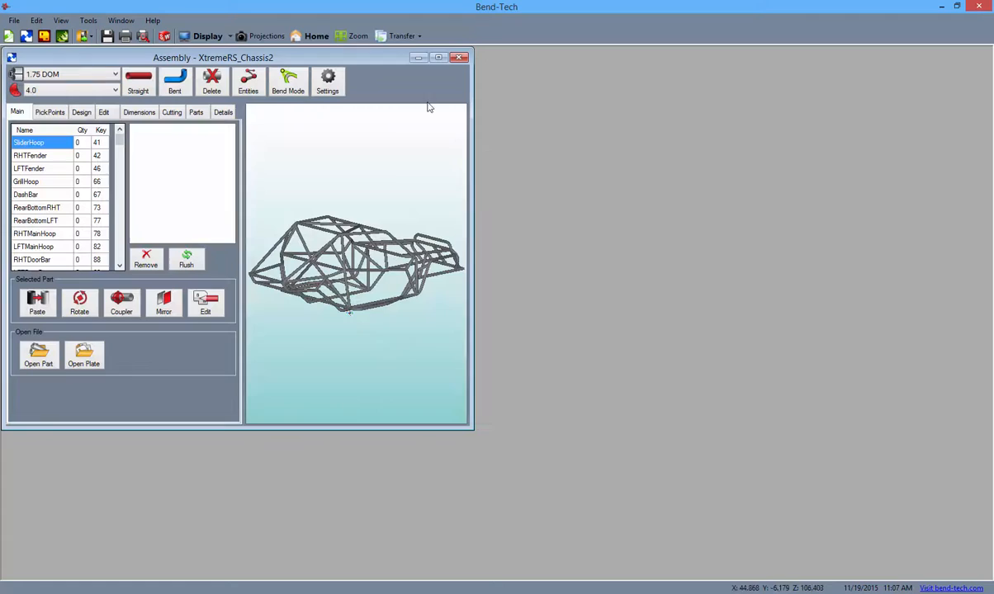
left_click(439, 56)
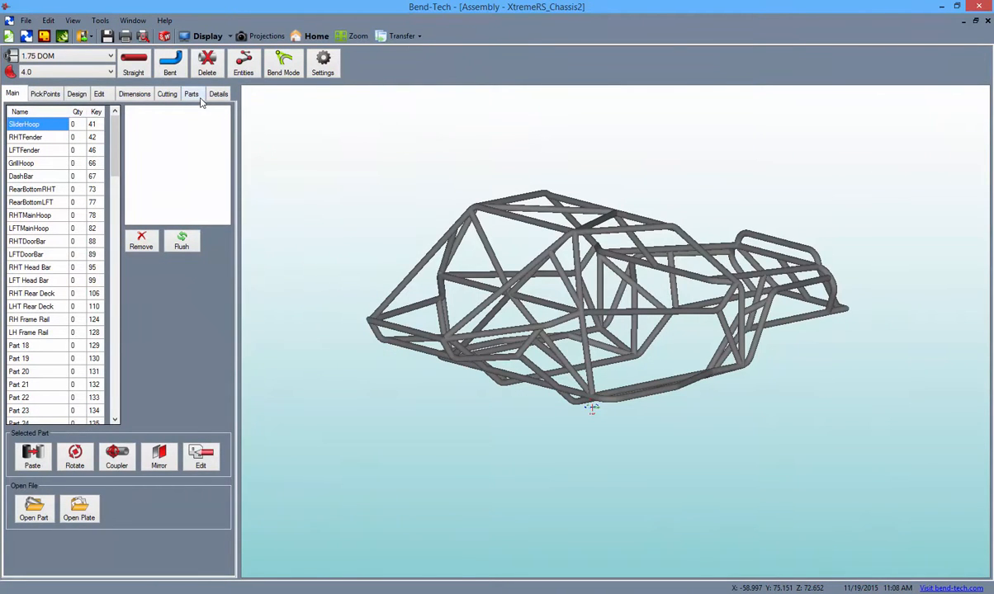
Select SideHoop in the Parts list and transfer it to Dragon CAM
left_click(192, 92)
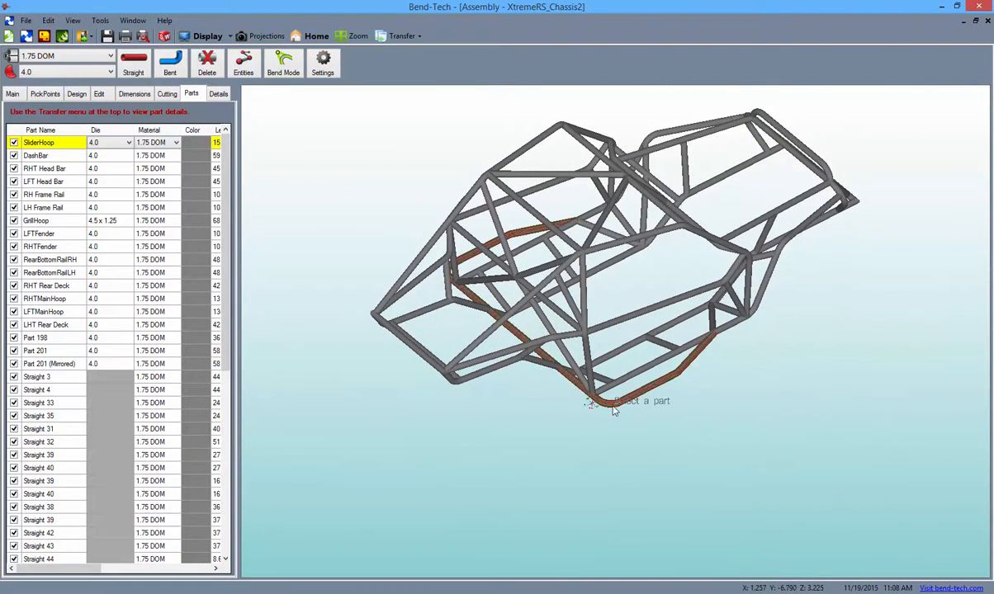
left_click(396, 36)
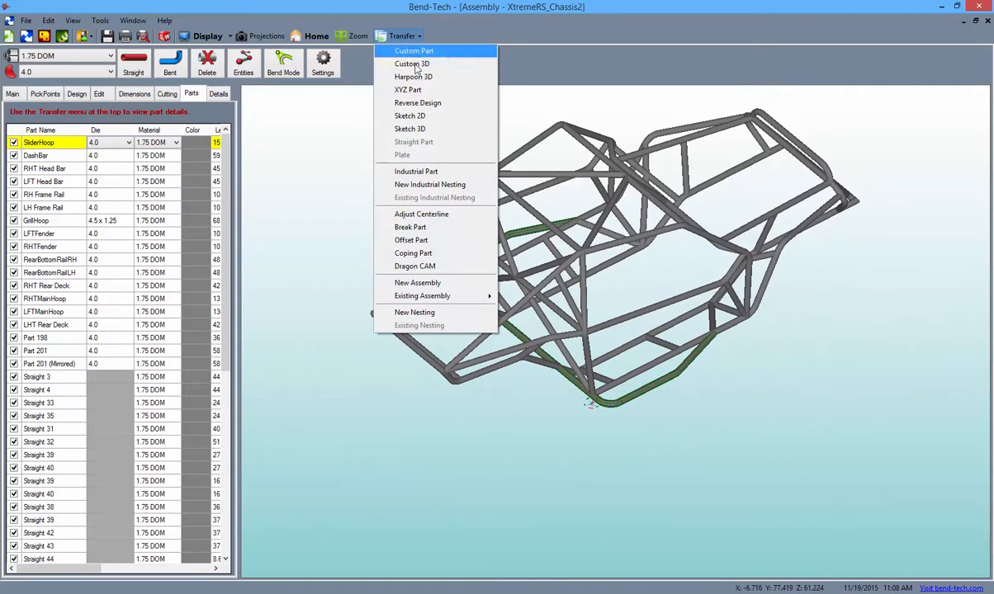
left_click(414, 50)
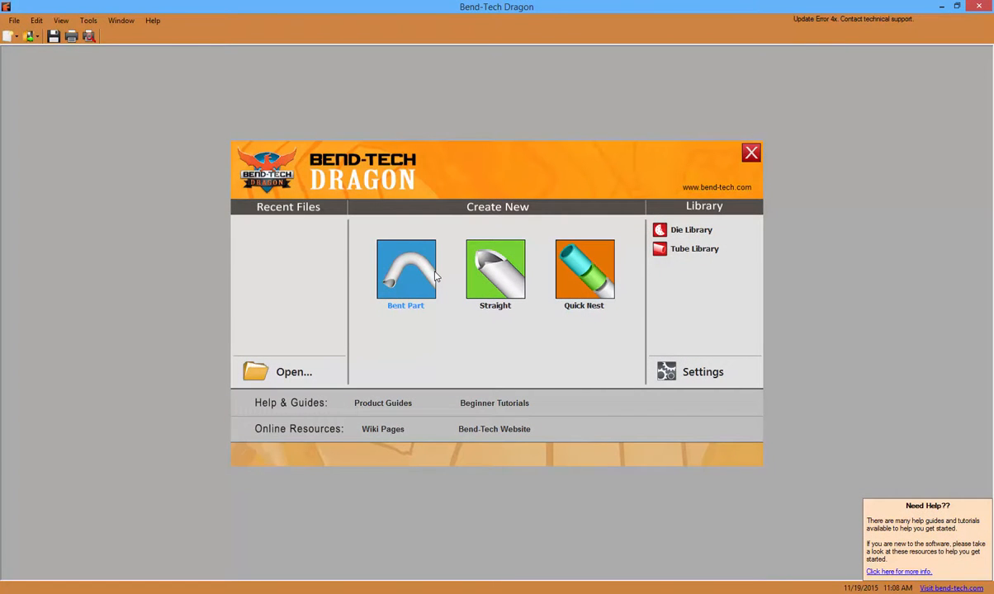
Load the transferred SideHoop as a maximized design project with its bend data and flat layout
left_click(406, 270)
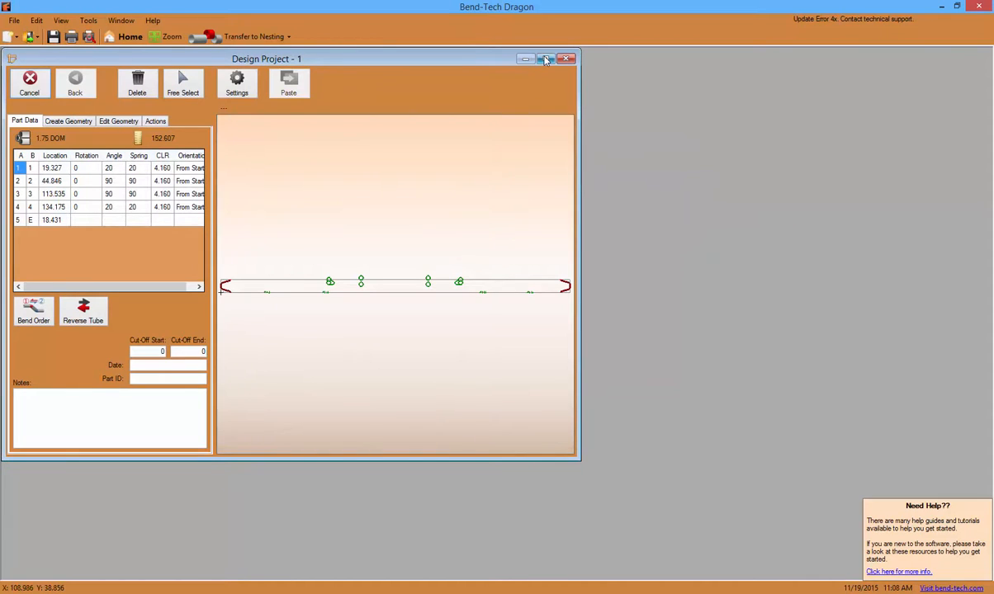
left_click(543, 57)
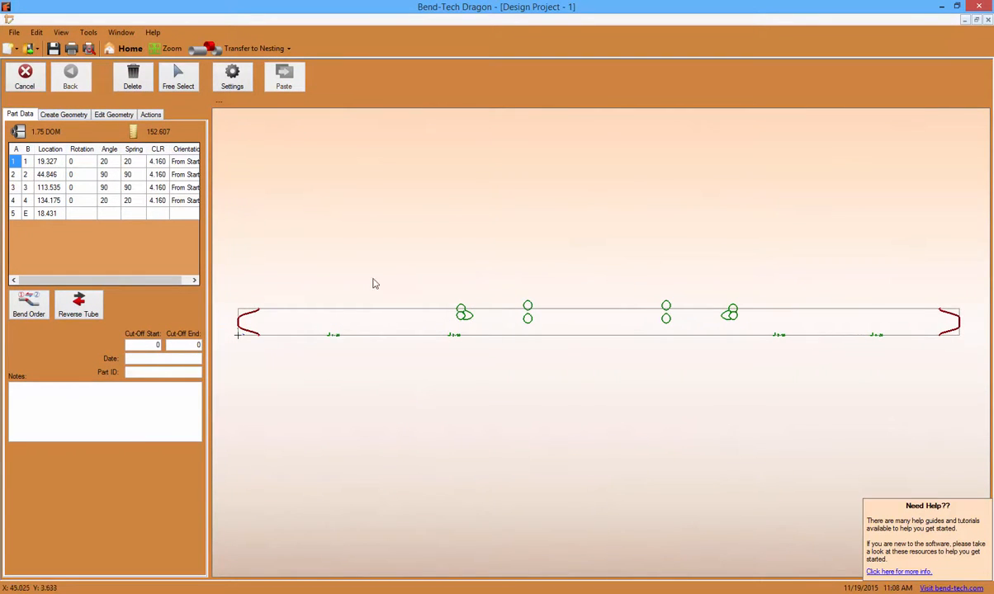
left_click(256, 48)
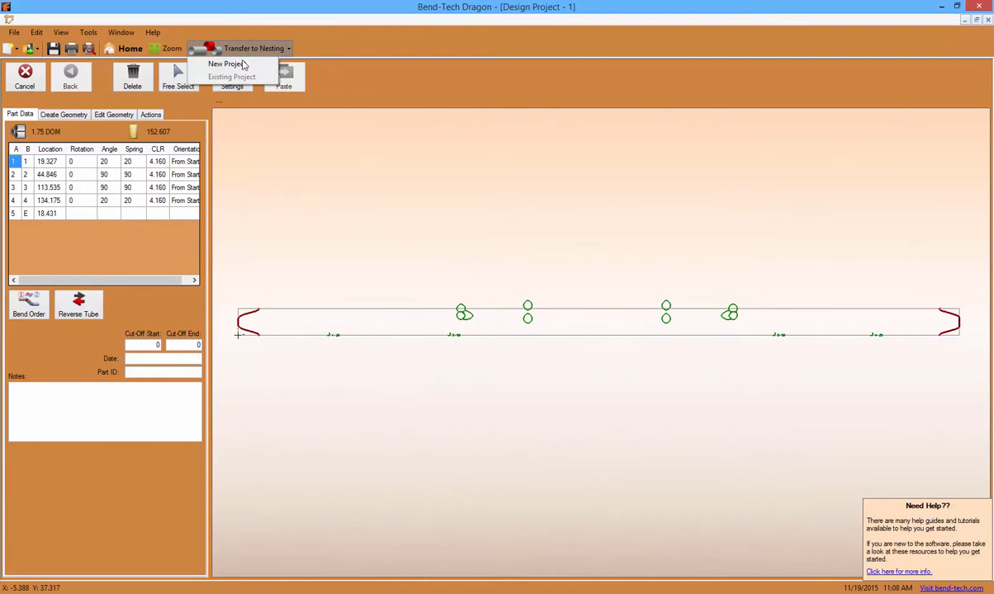
Create a new nesting project for SideHoop with stock length 280
left_click(229, 64)
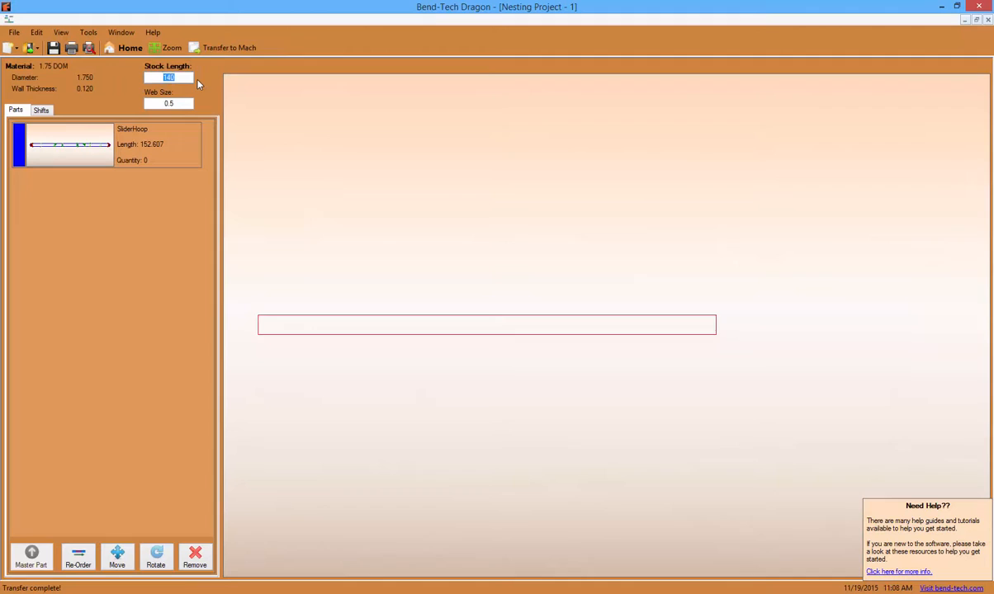
type("280")
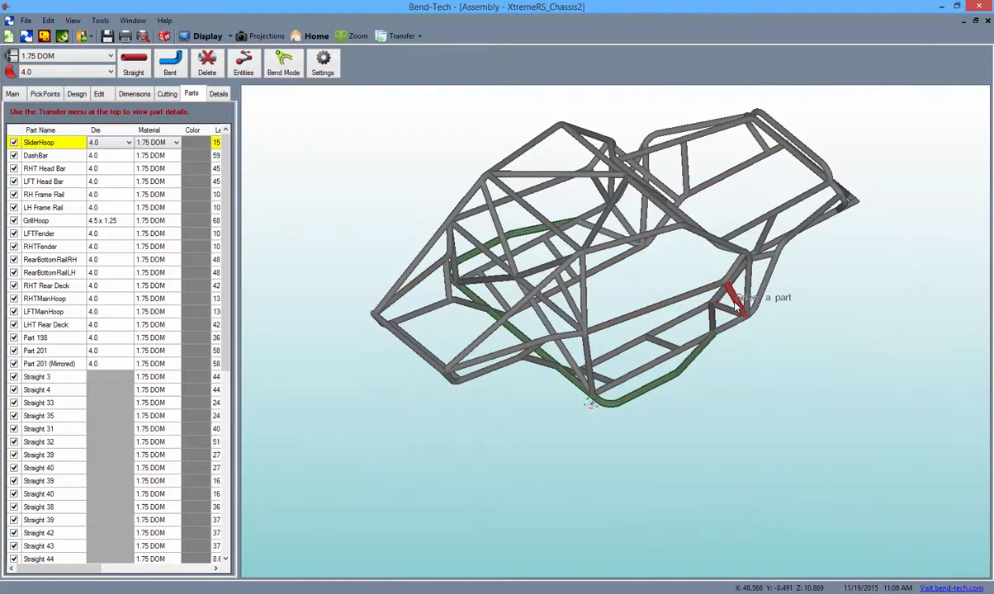
Transfer Straight 40 to Dragon and add it to the existing 280-stock nesting project
left_click(403, 37)
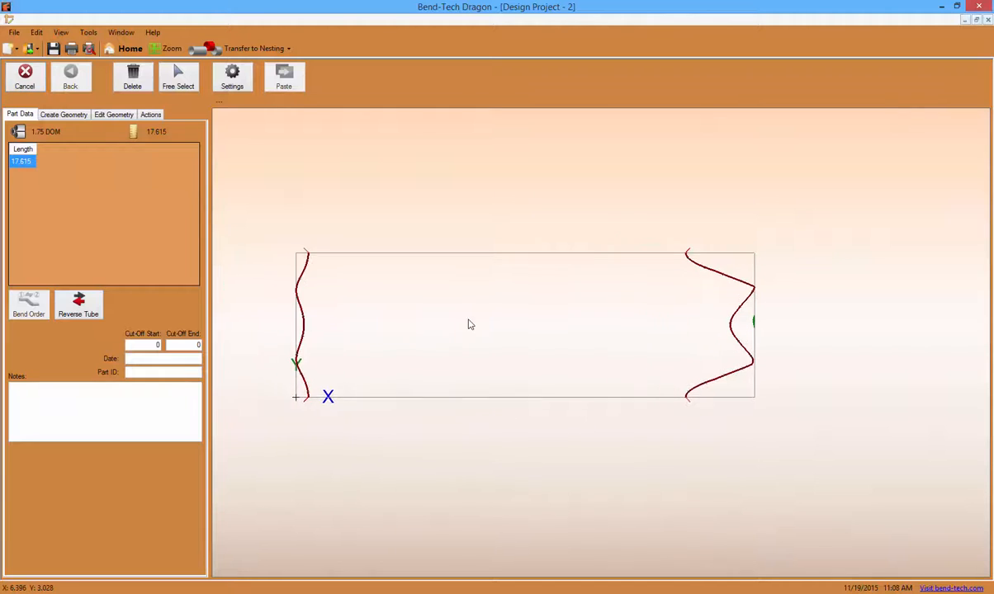
left_click(256, 48)
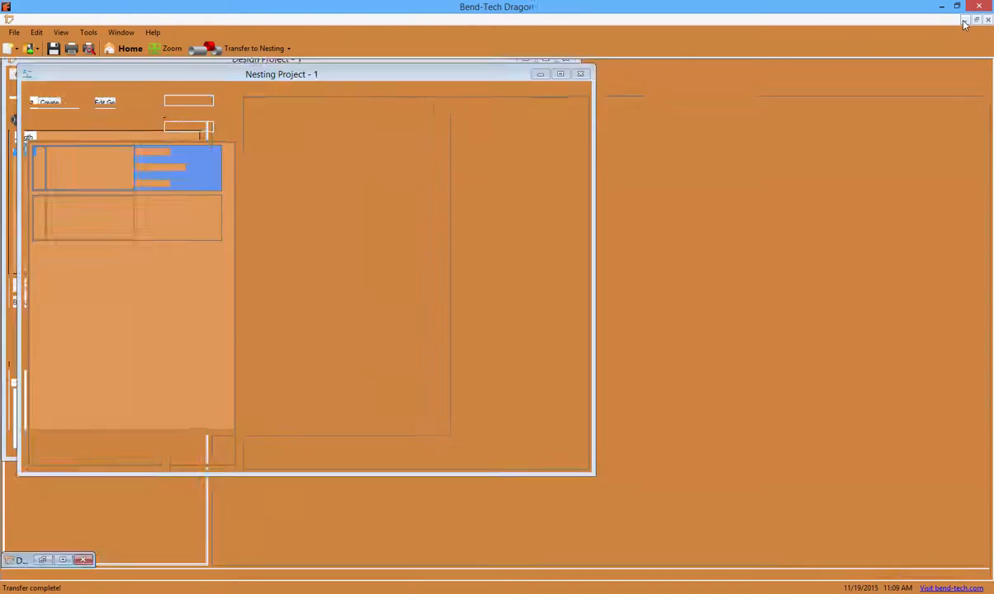
left_click(560, 73)
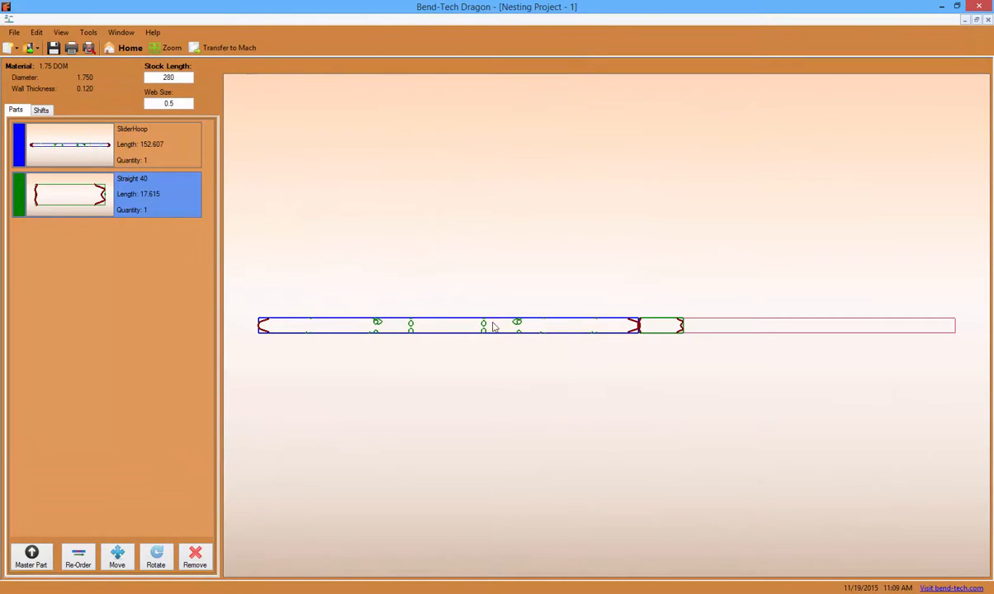
mouse_move(644, 405)
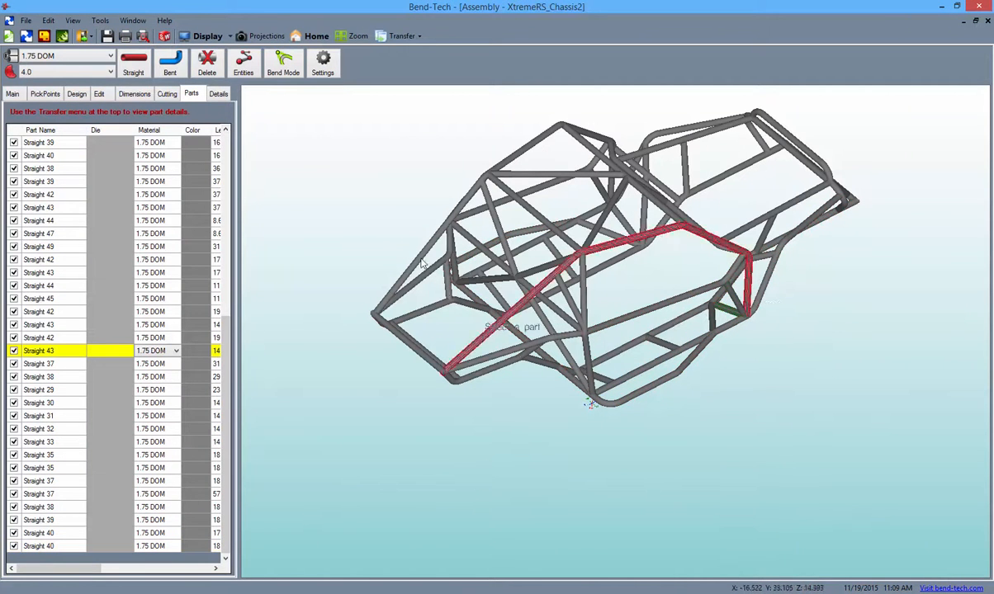
Transfer Straight 43 to Dragon and add it to the existing nesting project, maximized
left_click(400, 36)
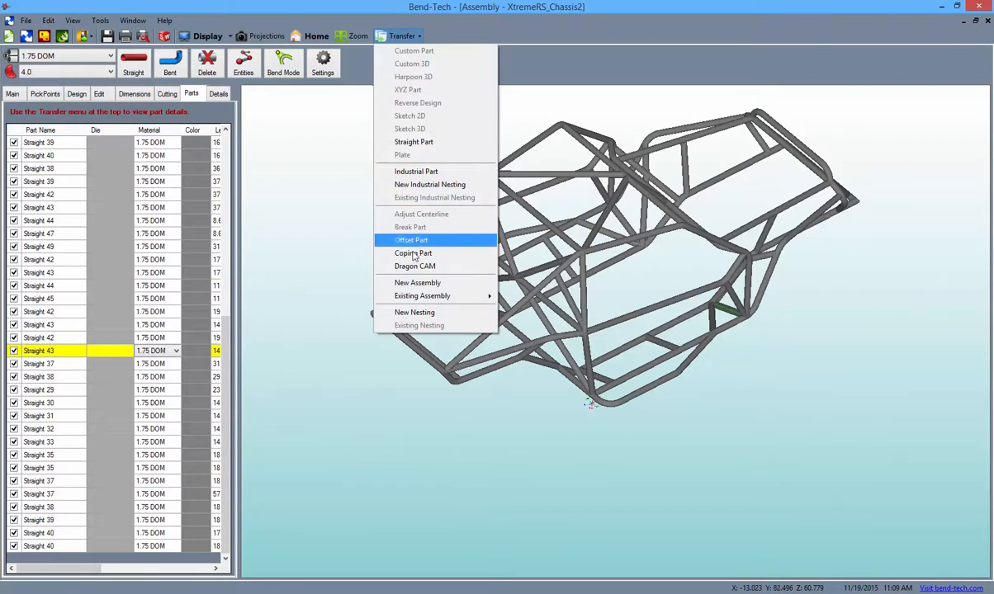
left_click(413, 255)
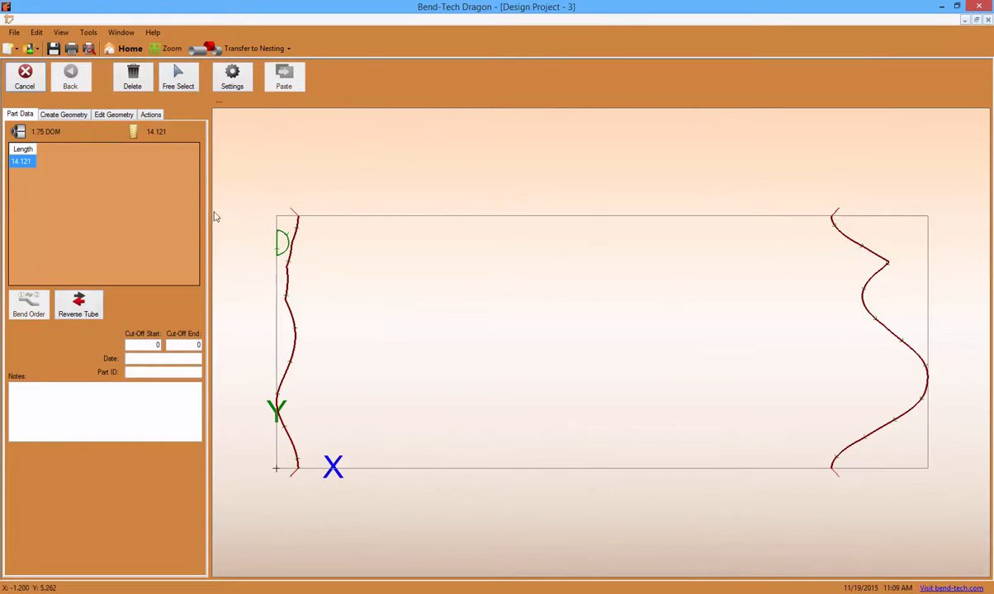
left_click(257, 48)
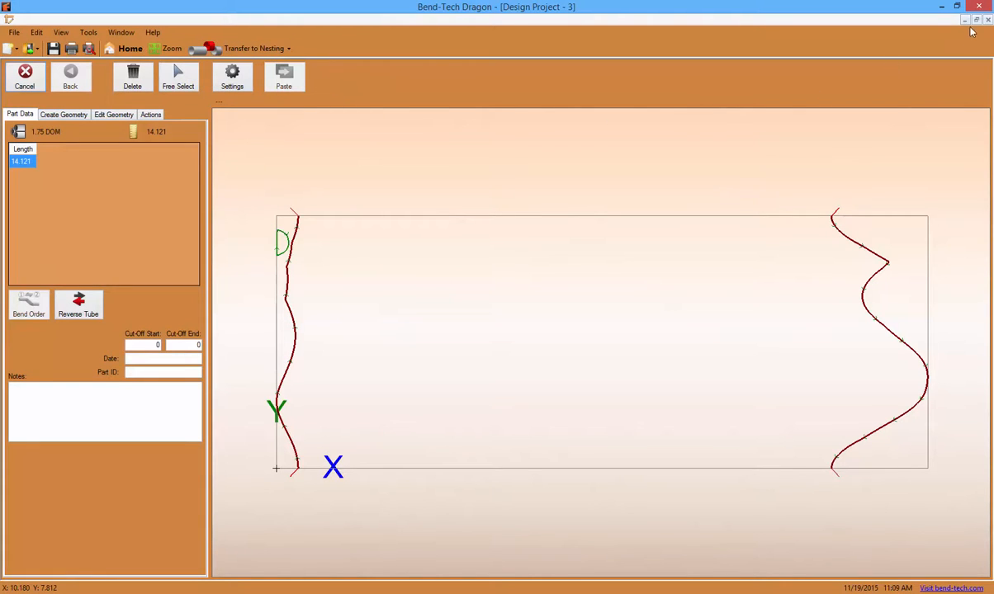
left_click(251, 48)
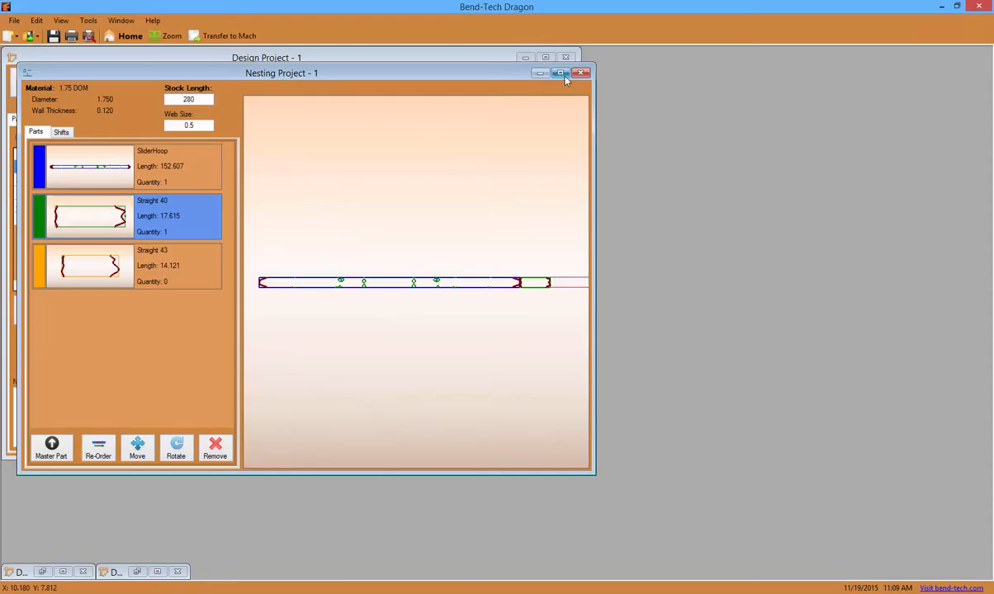
left_click(553, 72)
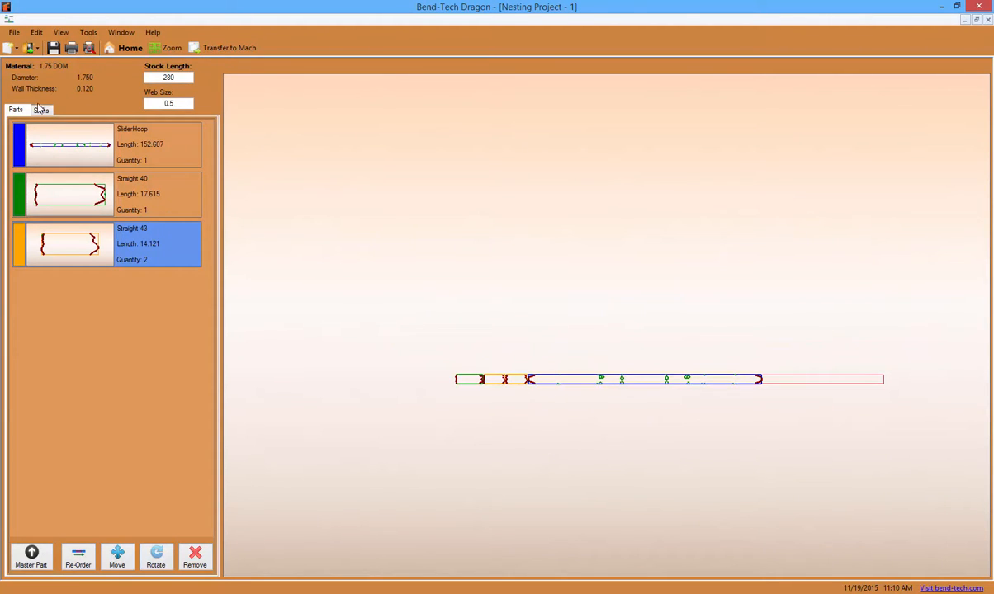
Show Shift 1 with its saddle, profile and bend-mark actions for the nested tubes
left_click(46, 109)
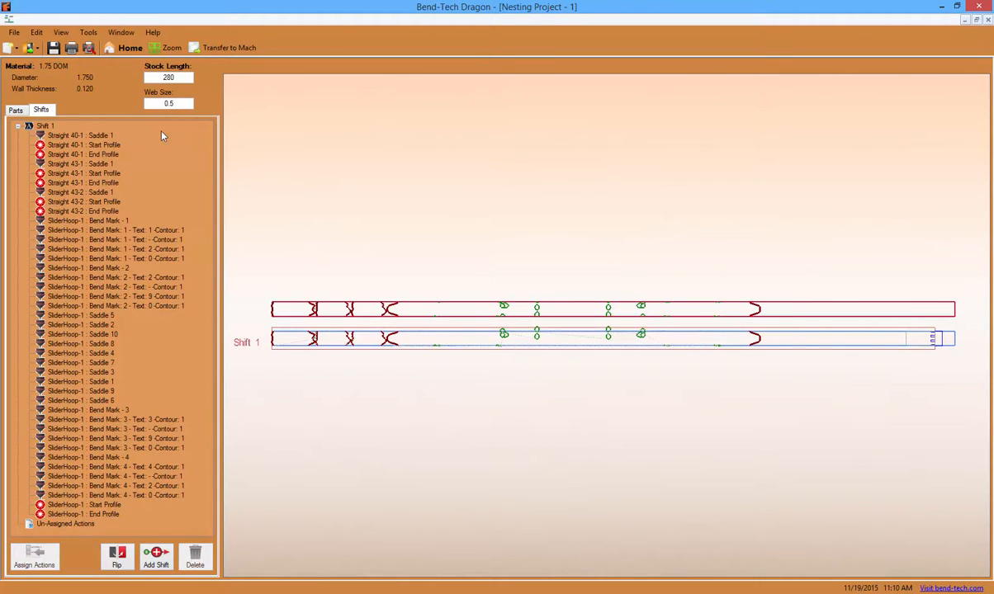
mouse_move(234, 46)
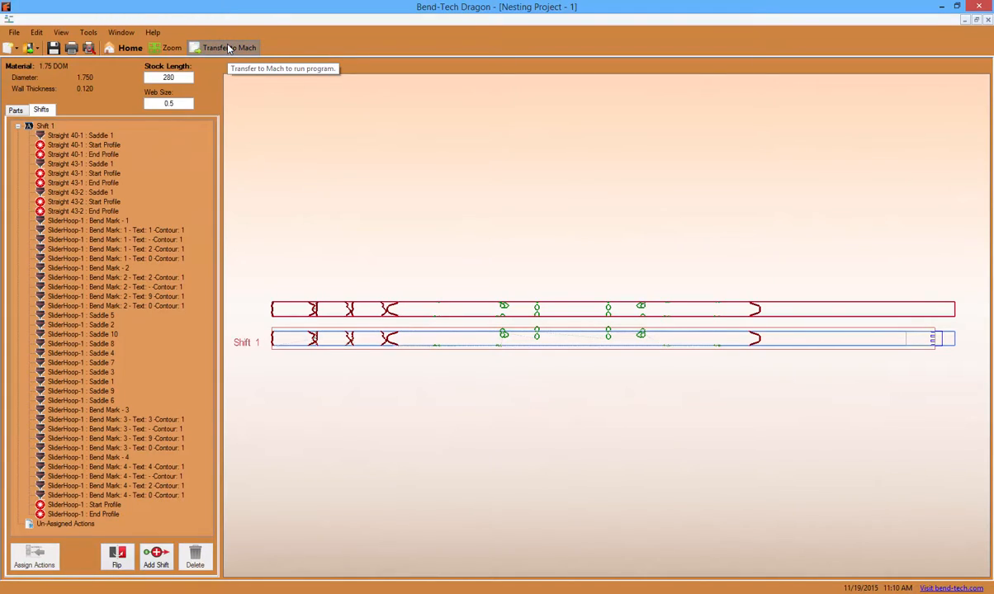